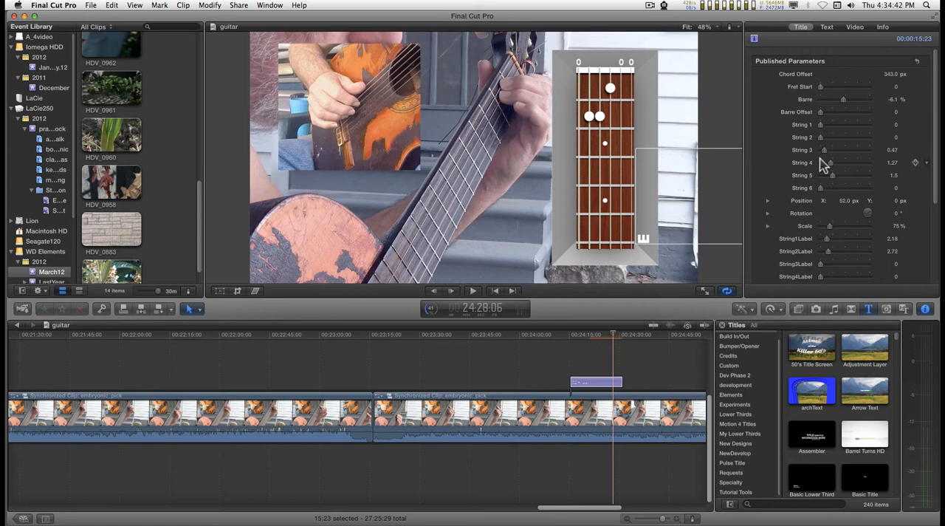
mouse_move(942, 133)
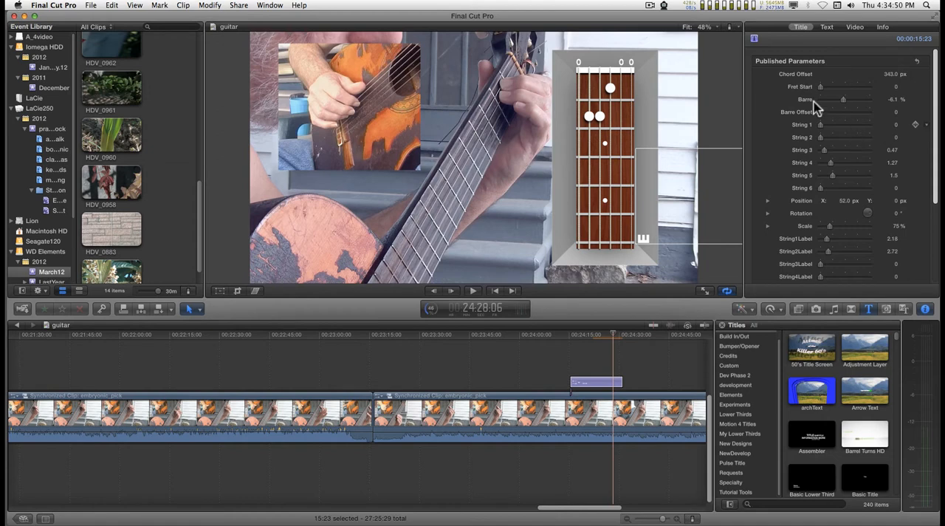
mouse_move(762, 124)
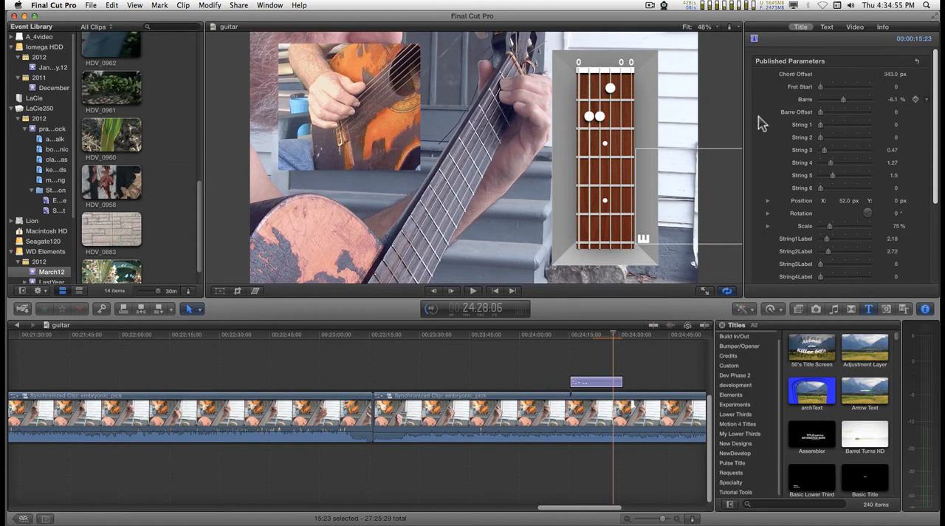
mouse_move(656, 246)
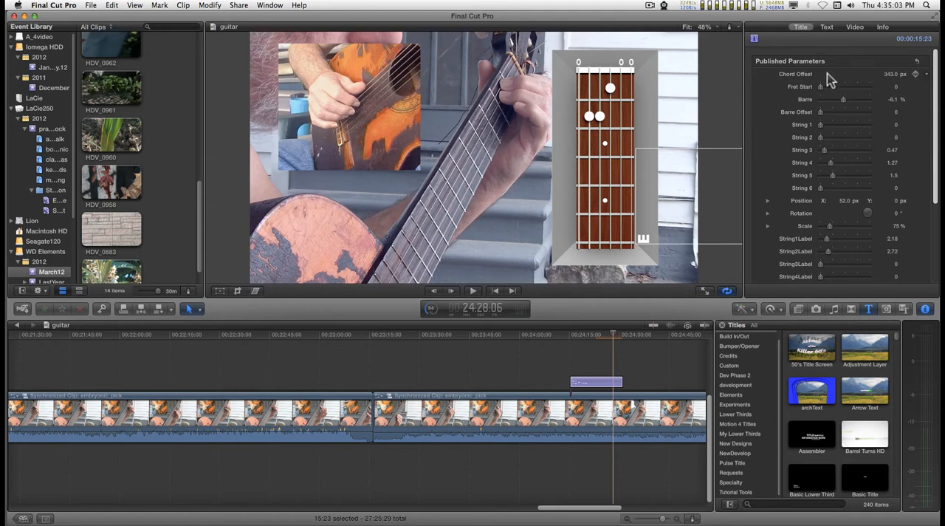
- Show the chord title's text formatting settings in the Inspector instead of its published parameters
left_click(822, 26)
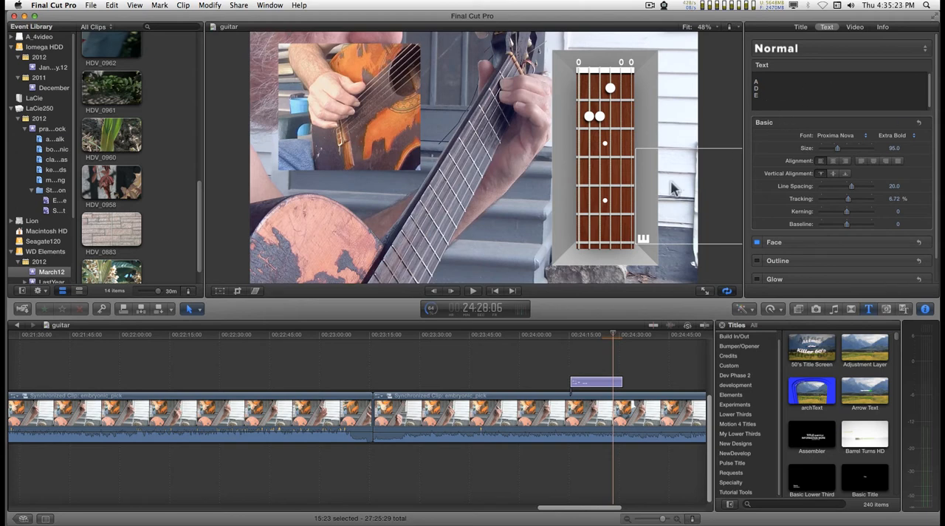
mouse_move(647, 184)
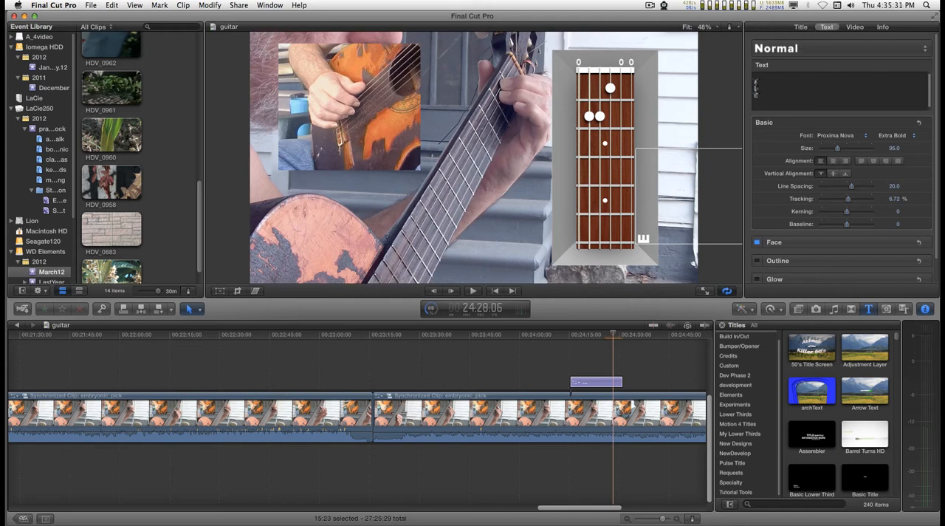
left_click(800, 26)
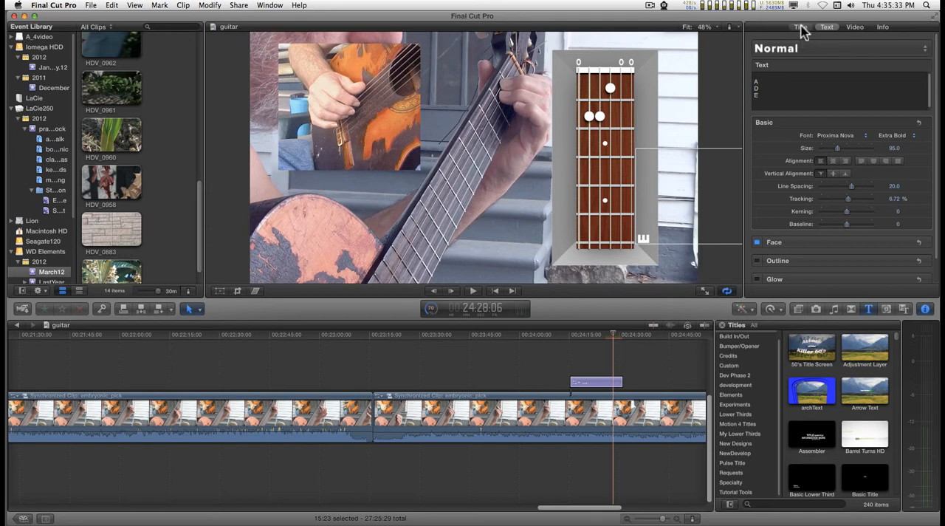
- Return the Inspector to the title's published chord parameters
left_click(800, 27)
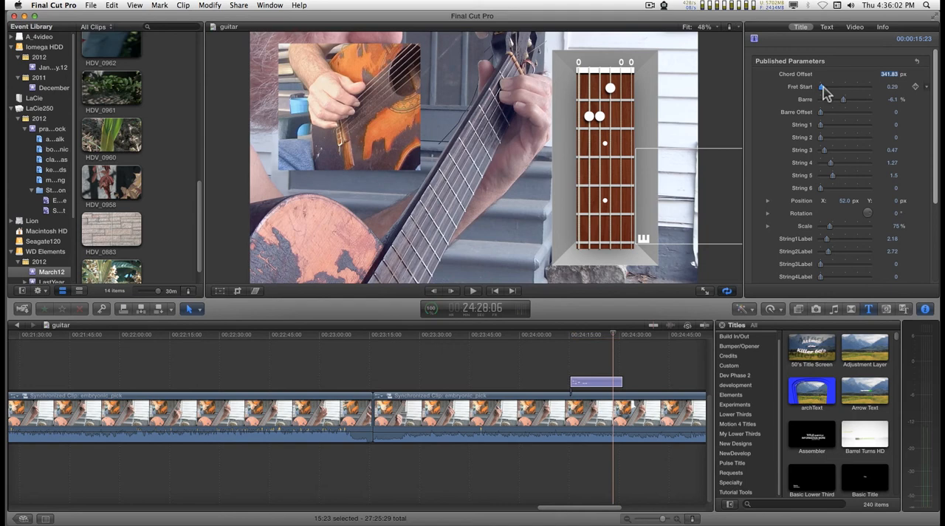
- Try the Fret Start slider up through IV, VIII, XII and XV, returning to first position each time
left_click_drag(824, 89, 844, 88)
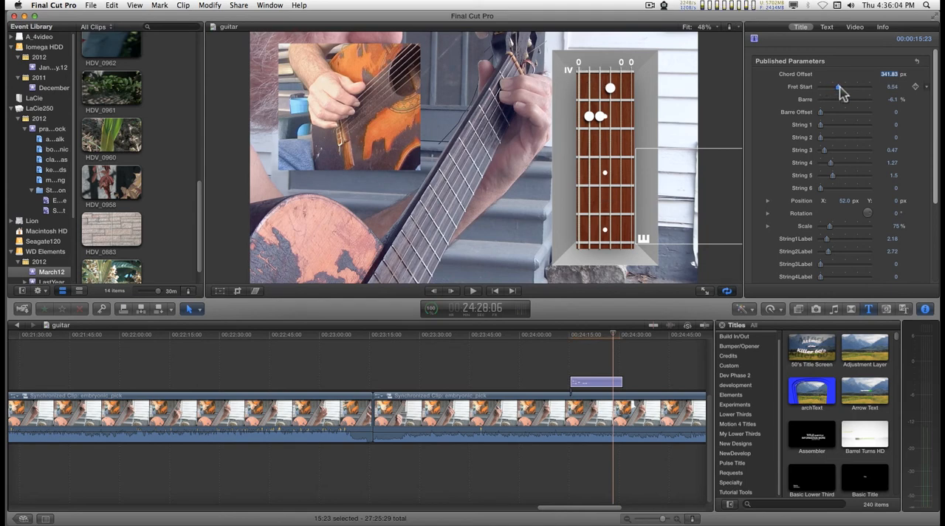
left_click_drag(839, 90, 856, 90)
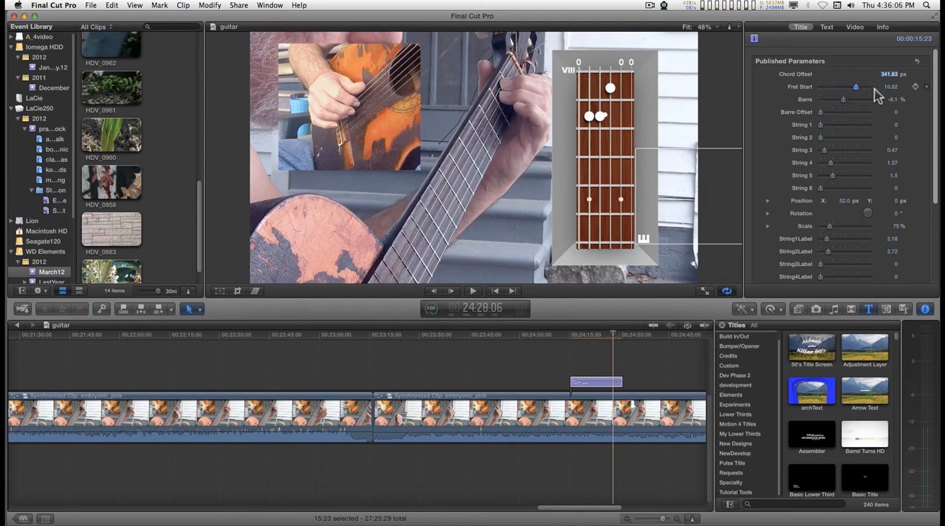
left_click_drag(856, 87, 868, 87)
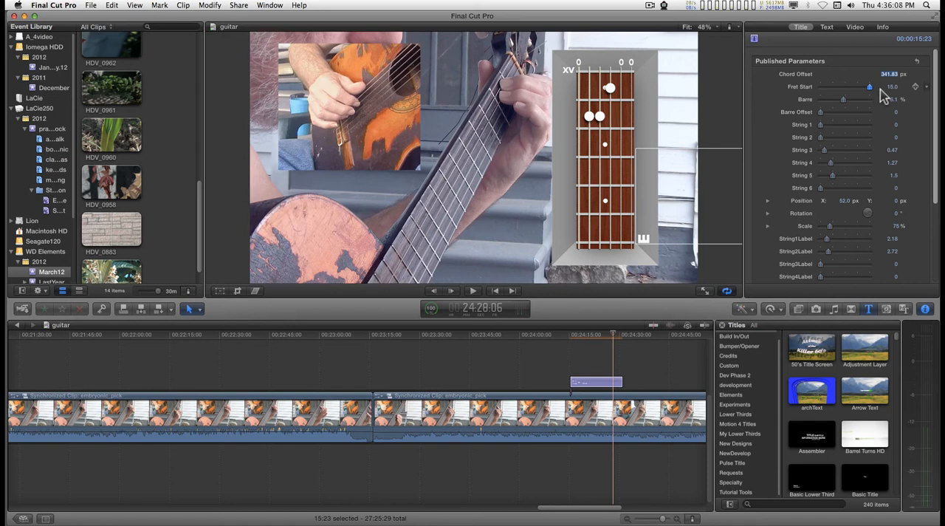
left_click_drag(868, 87, 867, 87)
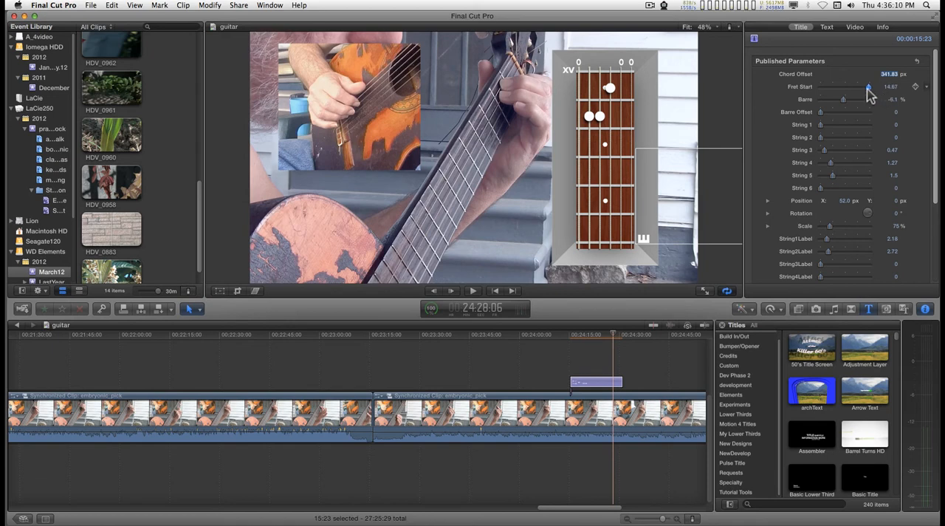
left_click_drag(868, 90, 825, 90)
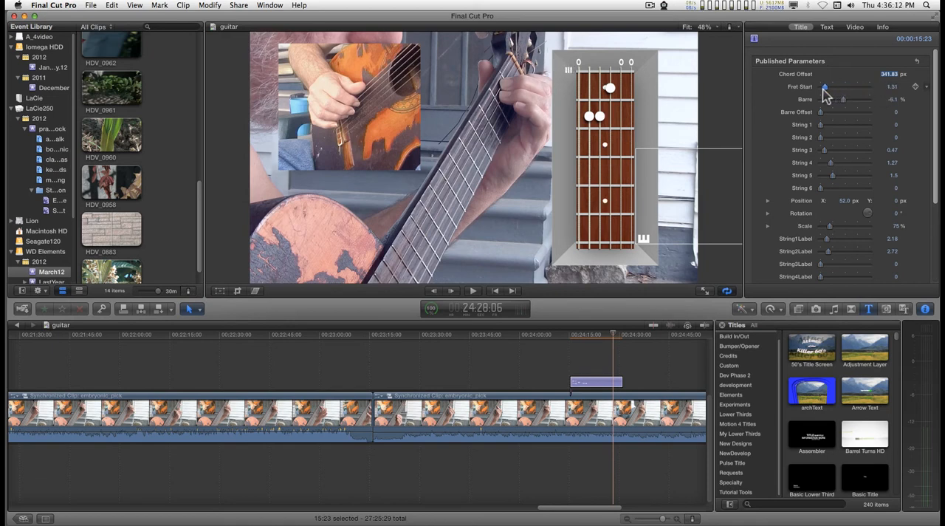
left_click_drag(824, 87, 836, 88)
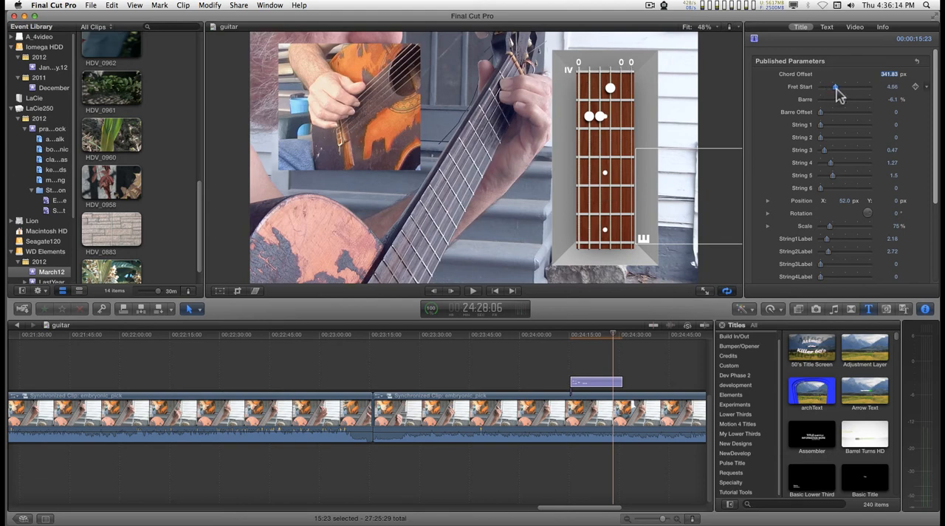
left_click_drag(836, 87, 844, 88)
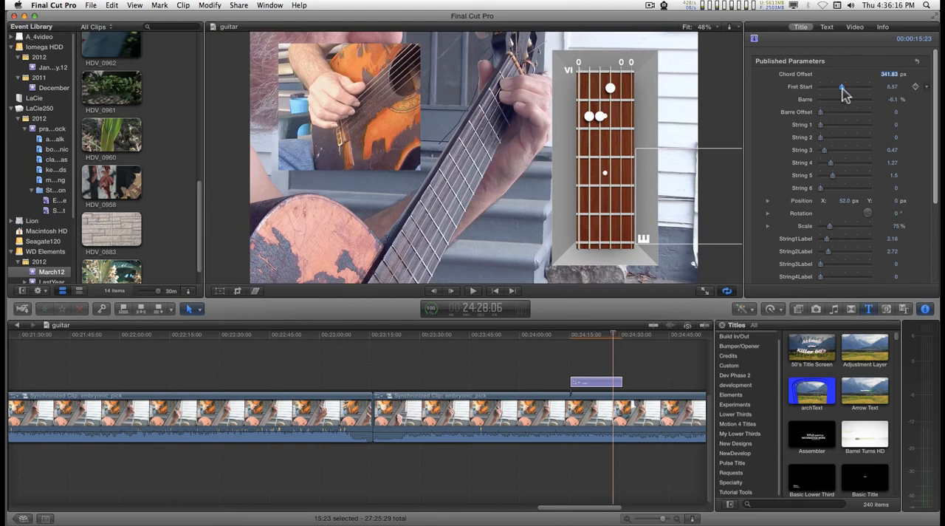
left_click_drag(841, 87, 854, 87)
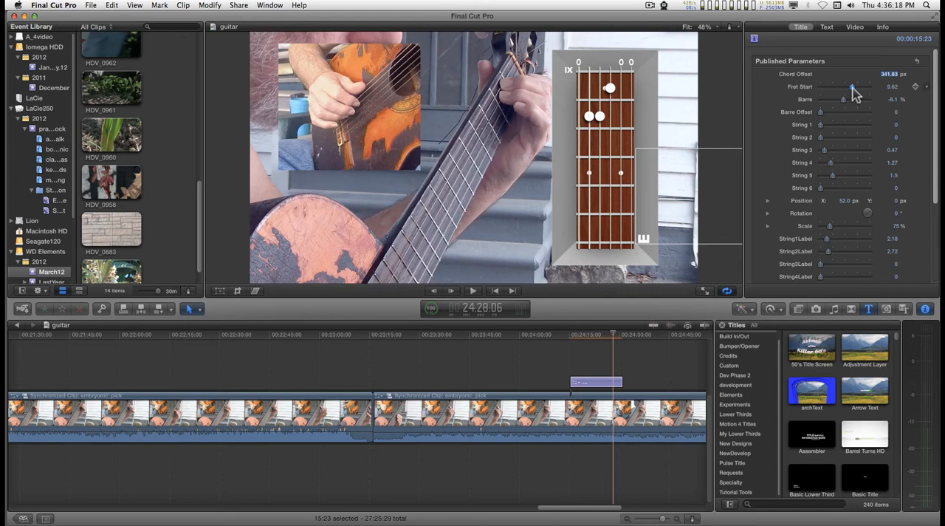
left_click_drag(853, 87, 865, 87)
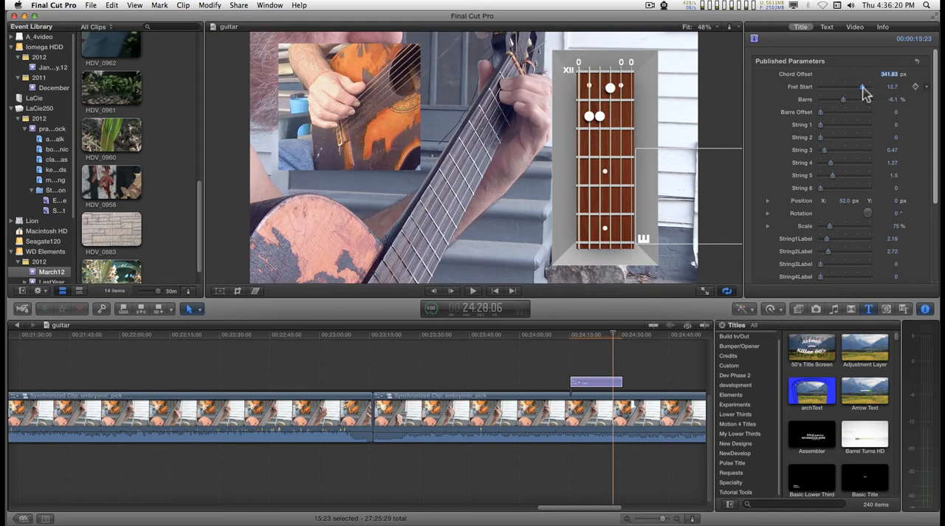
left_click_drag(864, 87, 824, 87)
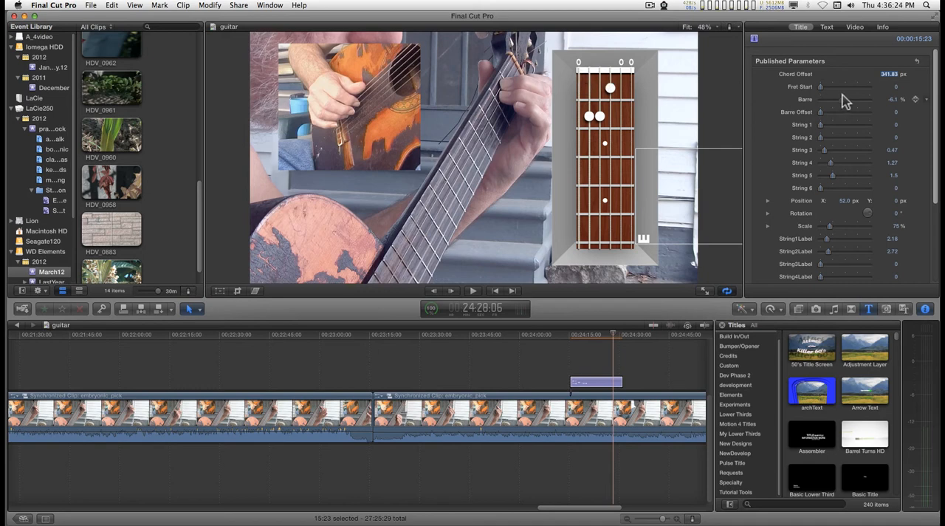
- Fine-tune Fret Start near the nut and leave it back at 0
left_click_drag(835, 87, 843, 87)
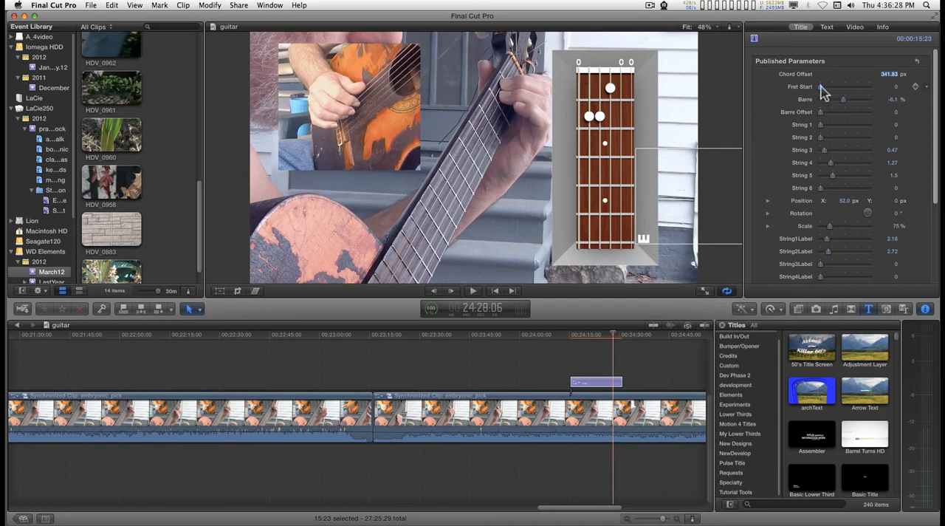
left_click_drag(844, 87, 827, 87)
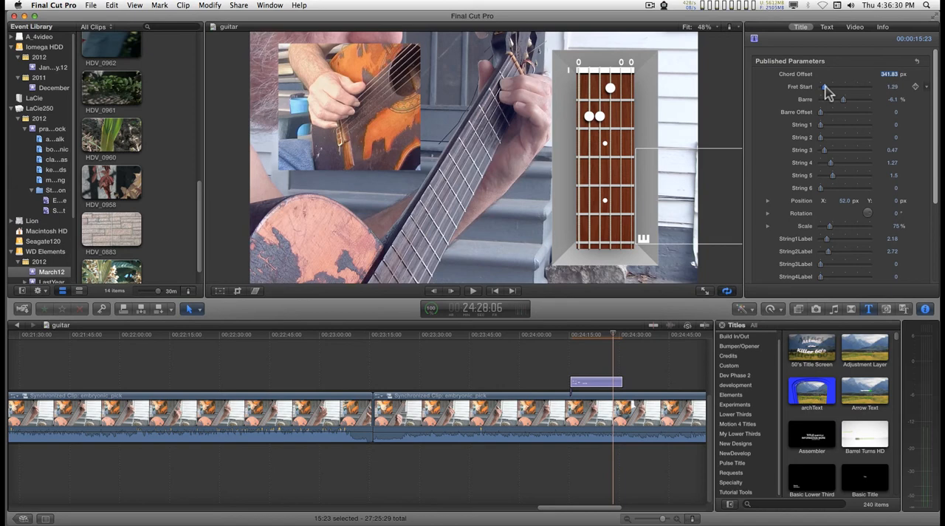
left_click_drag(829, 87, 838, 87)
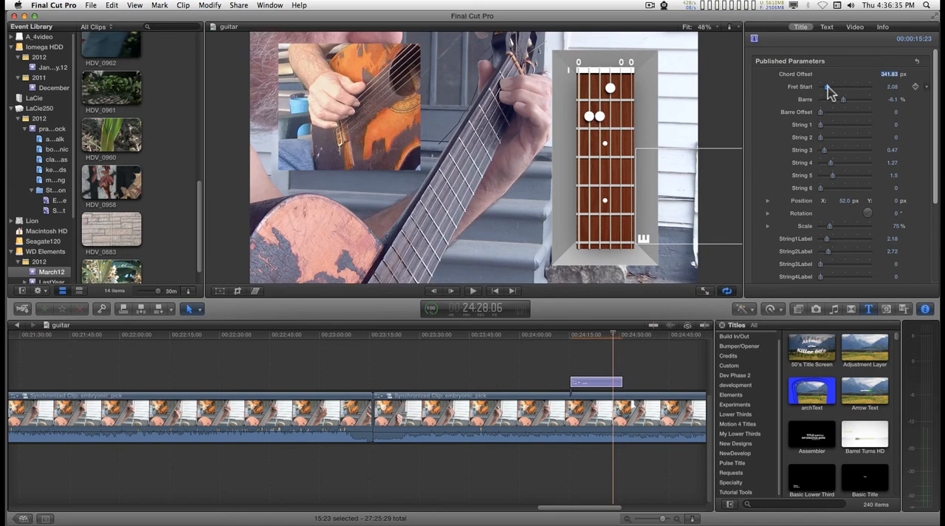
left_click_drag(828, 87, 838, 87)
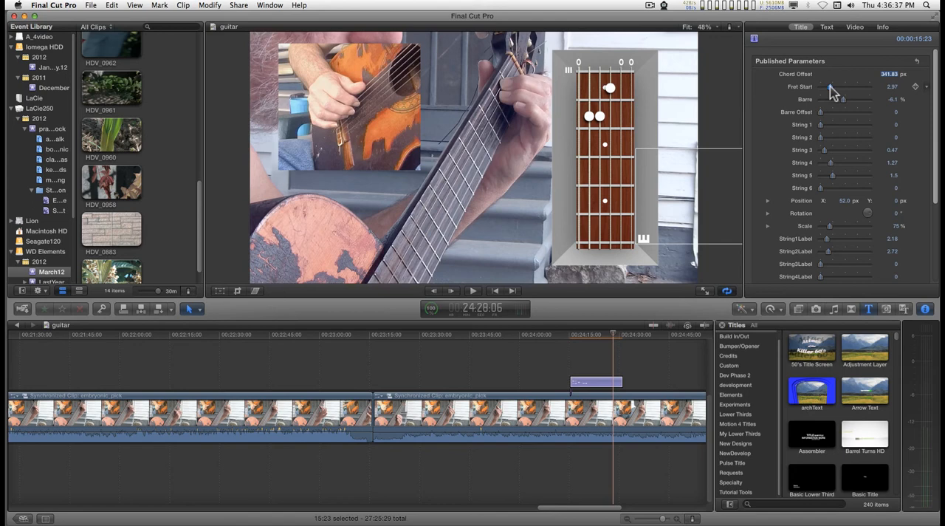
left_click_drag(845, 87, 827, 87)
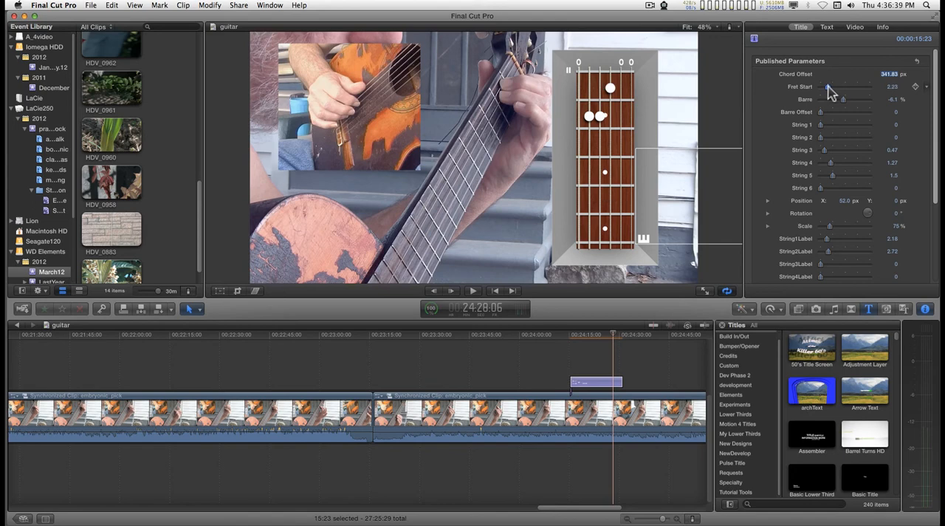
left_click_drag(842, 87, 829, 87)
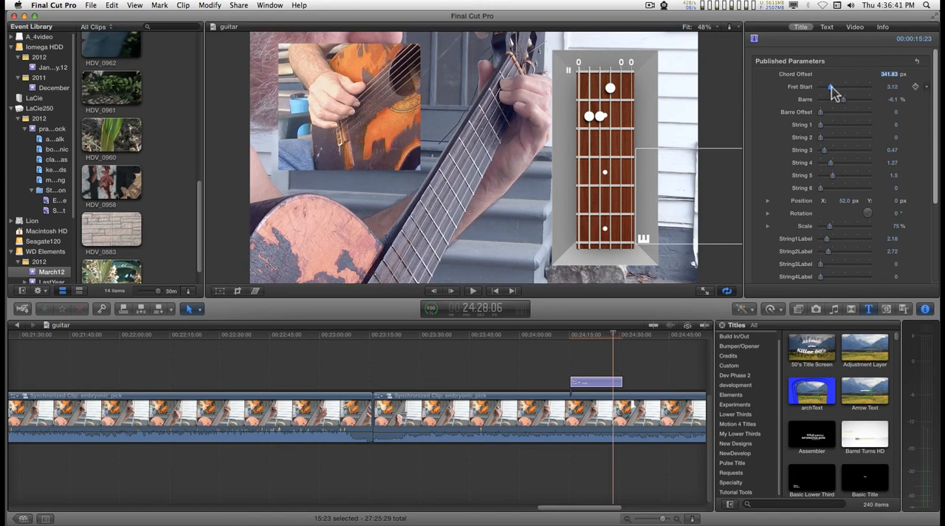
left_click_drag(833, 92, 848, 92)
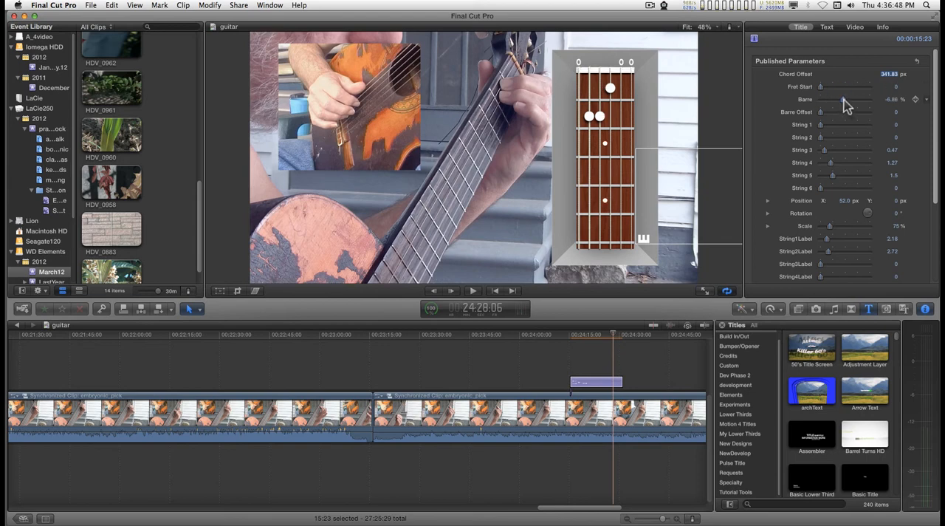
- Raise the Barre amount so a white barre bar appears across the fretboard
left_click_drag(834, 99, 859, 99)
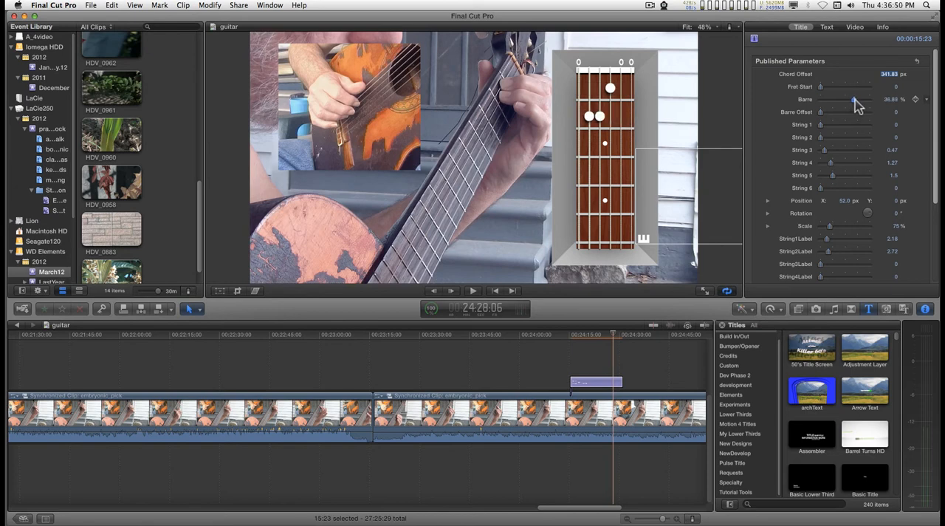
left_click_drag(855, 99, 869, 99)
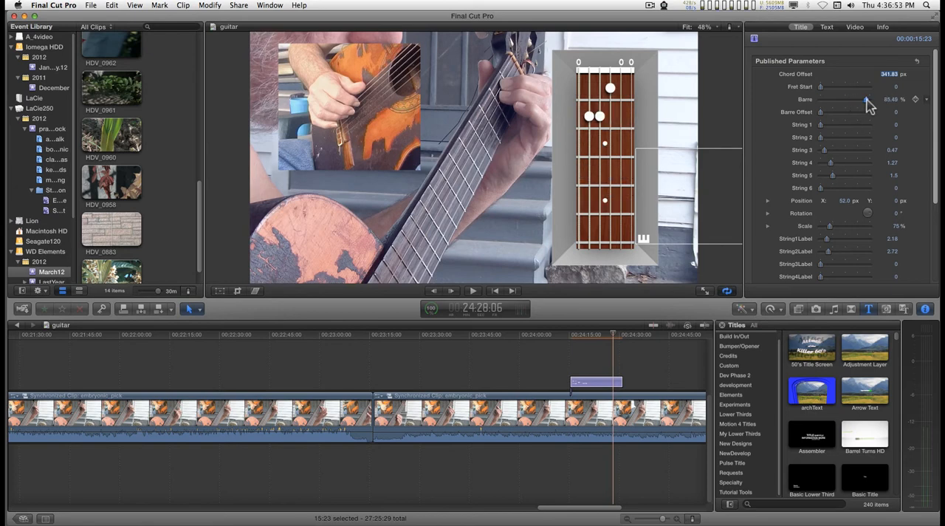
left_click_drag(868, 98, 857, 99)
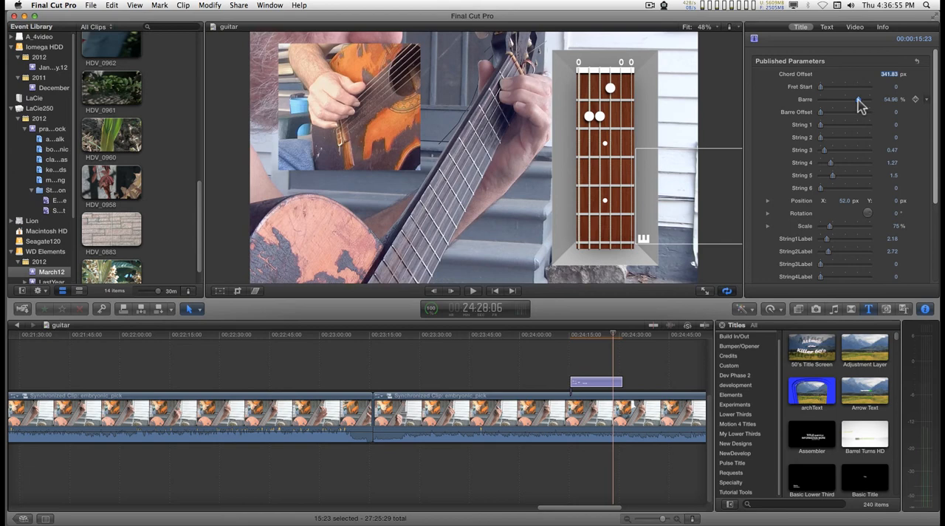
left_click_drag(858, 99, 835, 99)
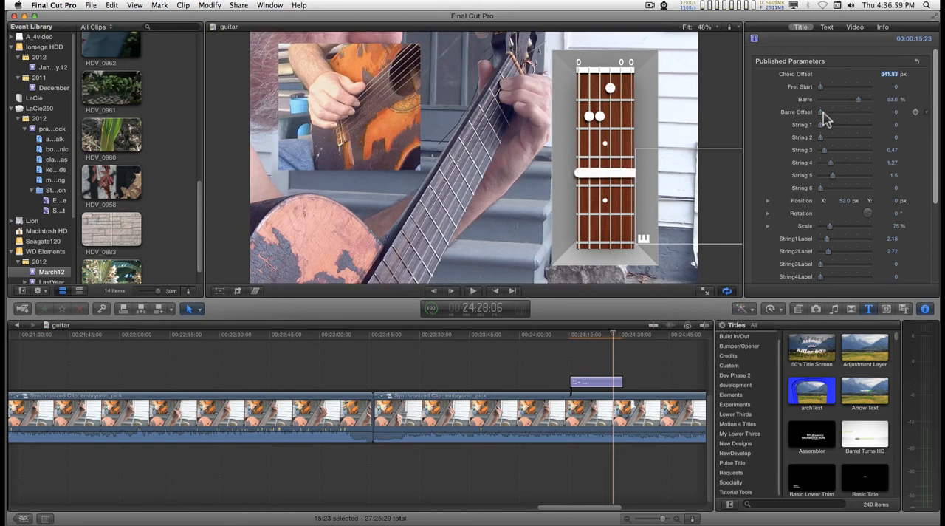
- Slide the Barre Offset so the bar sits toward the right-hand strings
left_click_drag(820, 113, 869, 113)
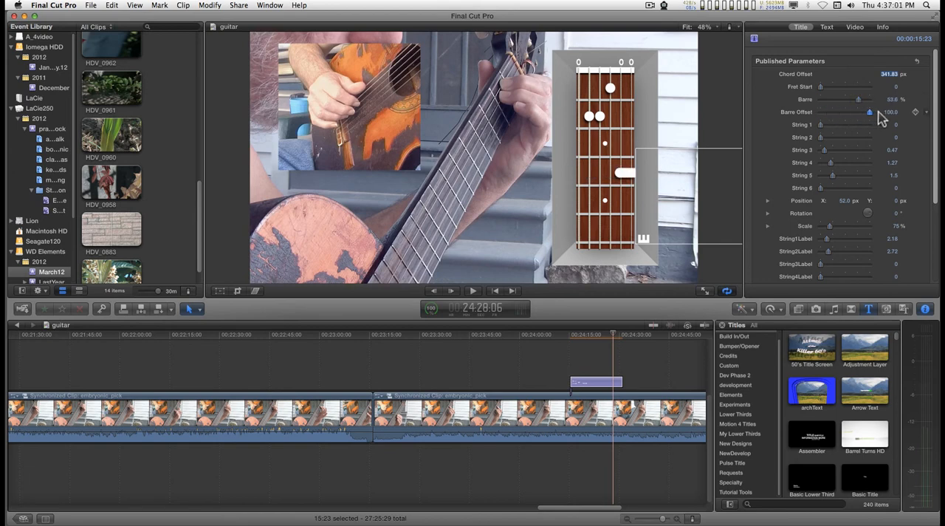
left_click_drag(869, 112, 832, 112)
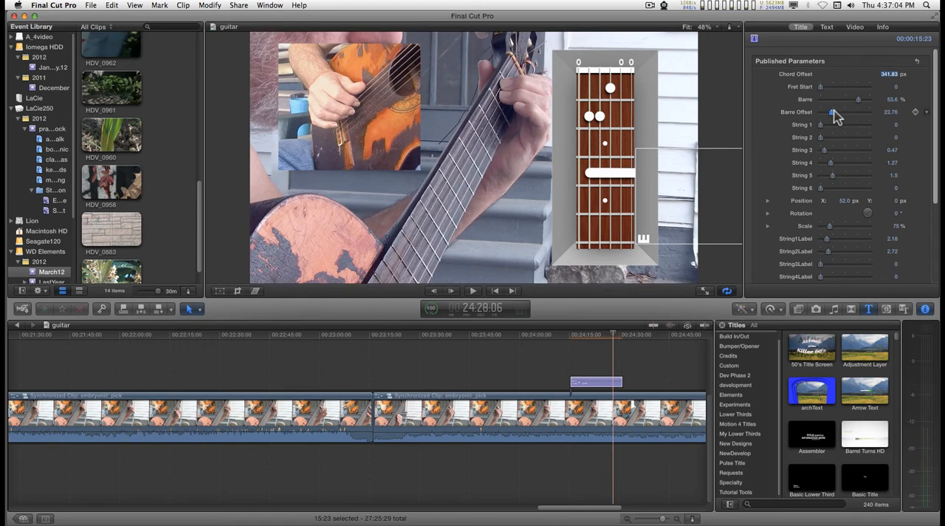
left_click_drag(833, 113, 863, 113)
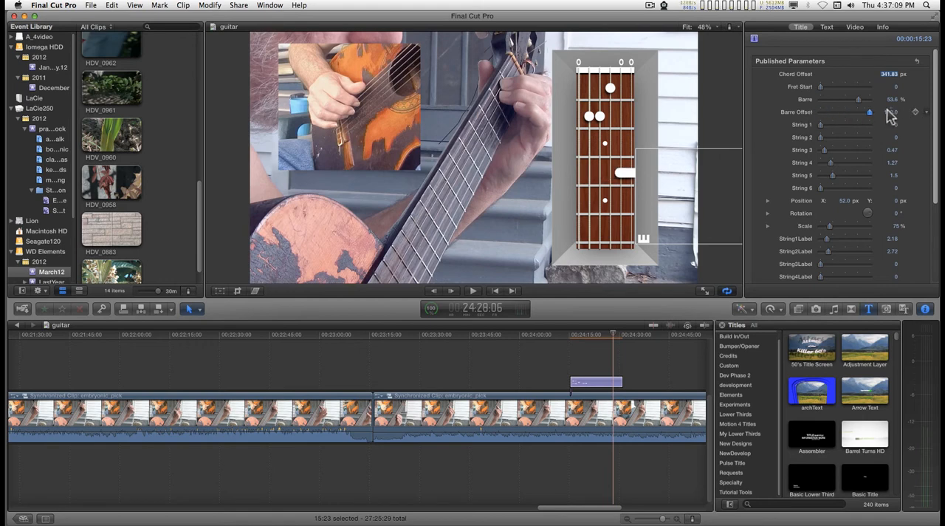
left_click_drag(869, 113, 894, 113)
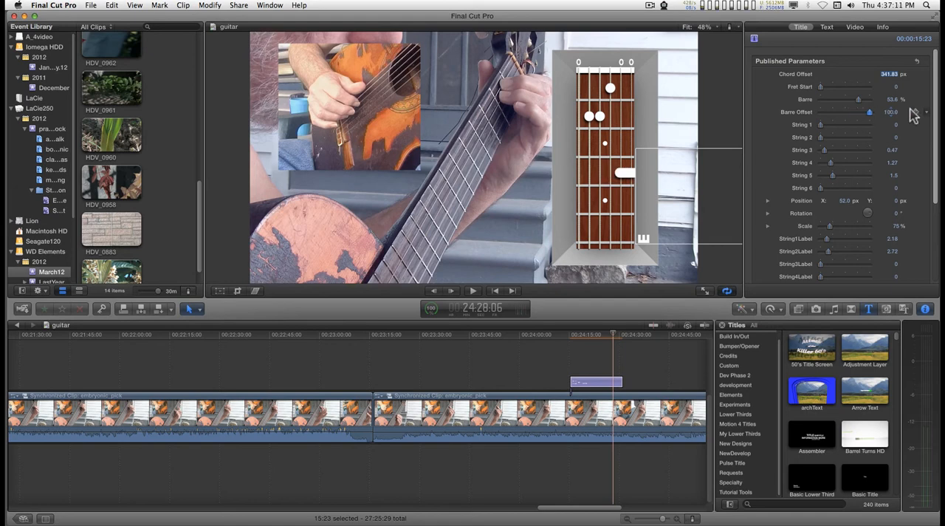
left_click_drag(869, 113, 853, 112)
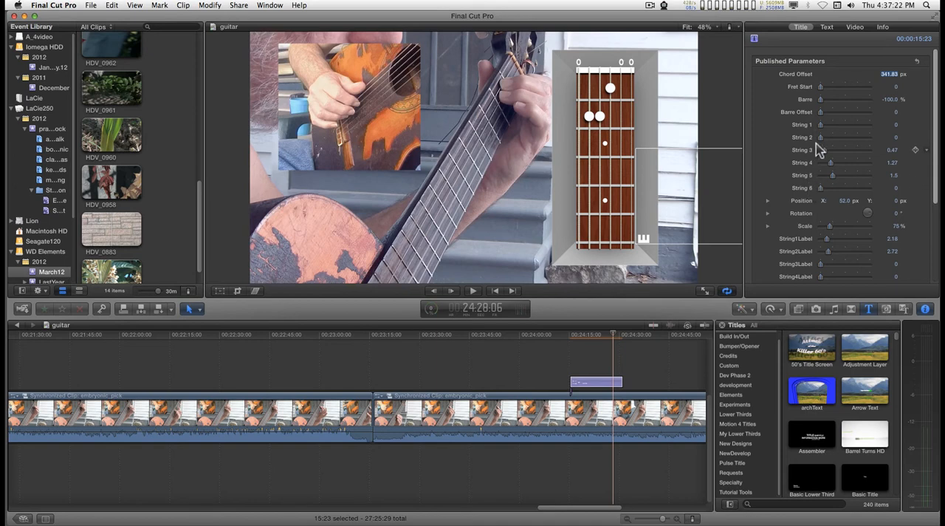
- Slide the String 1 dot through several frets along the neck and leave the first string set to open
left_click_drag(830, 124, 845, 124)
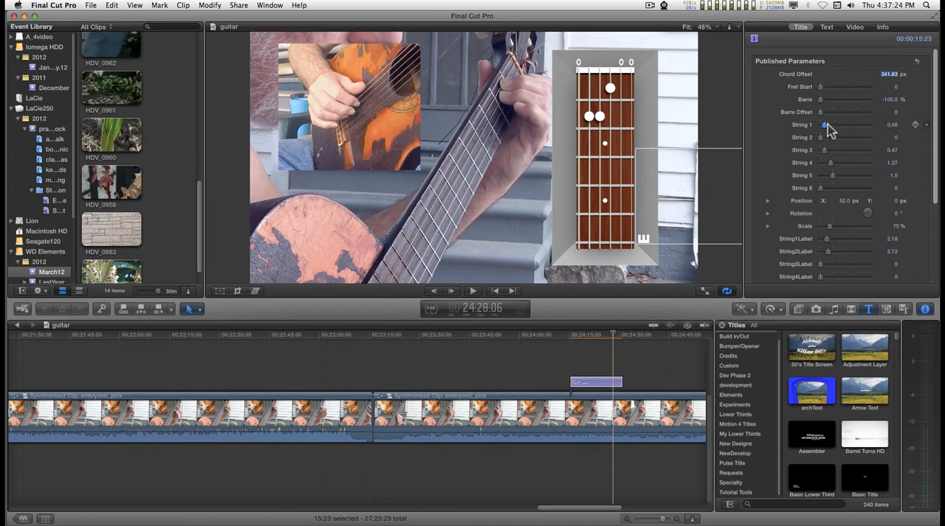
left_click_drag(844, 124, 868, 125)
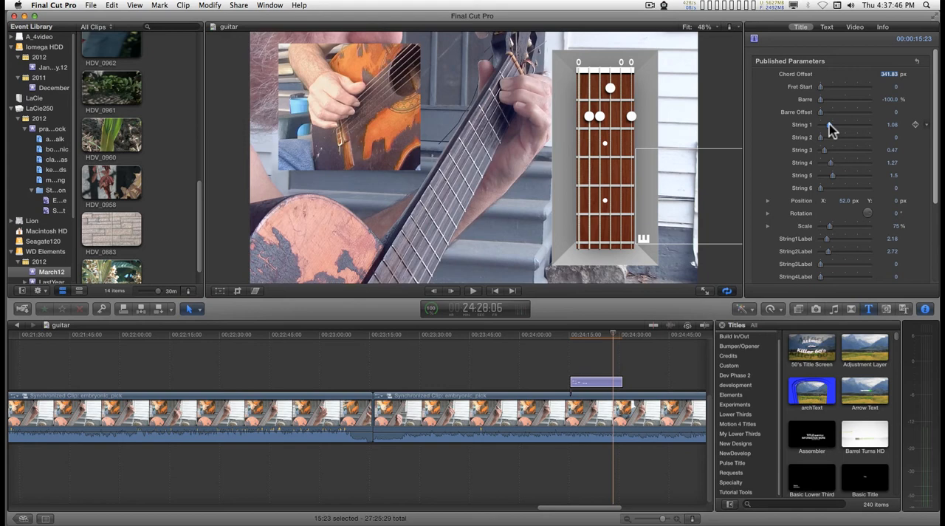
left_click_drag(830, 124, 839, 124)
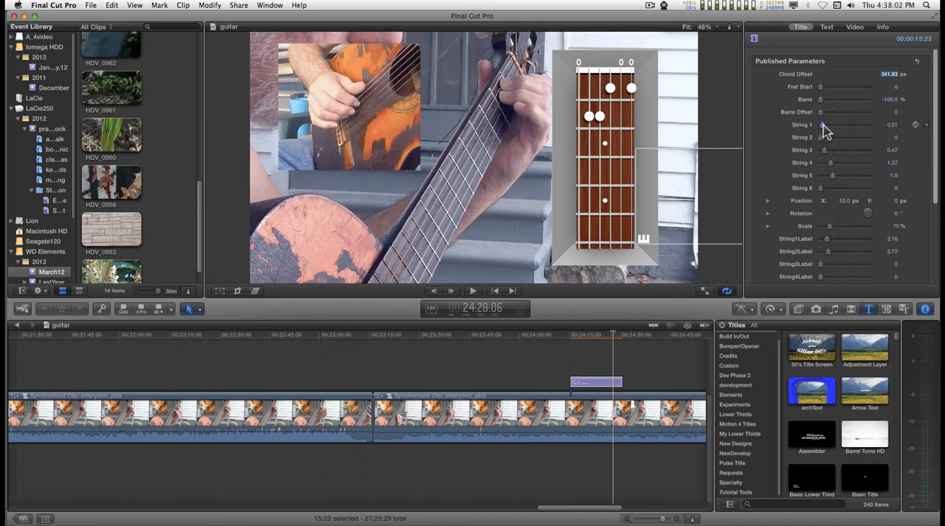
left_click_drag(845, 124, 830, 124)
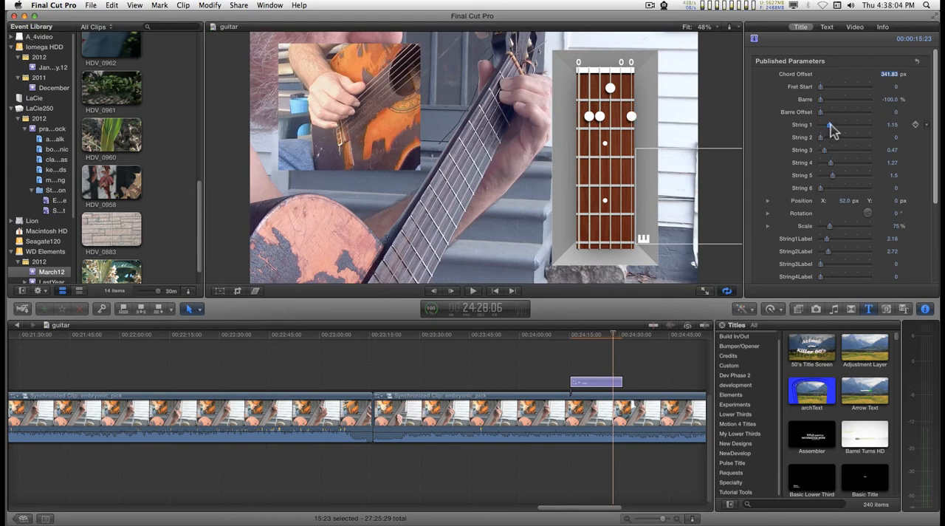
left_click_drag(830, 124, 857, 124)
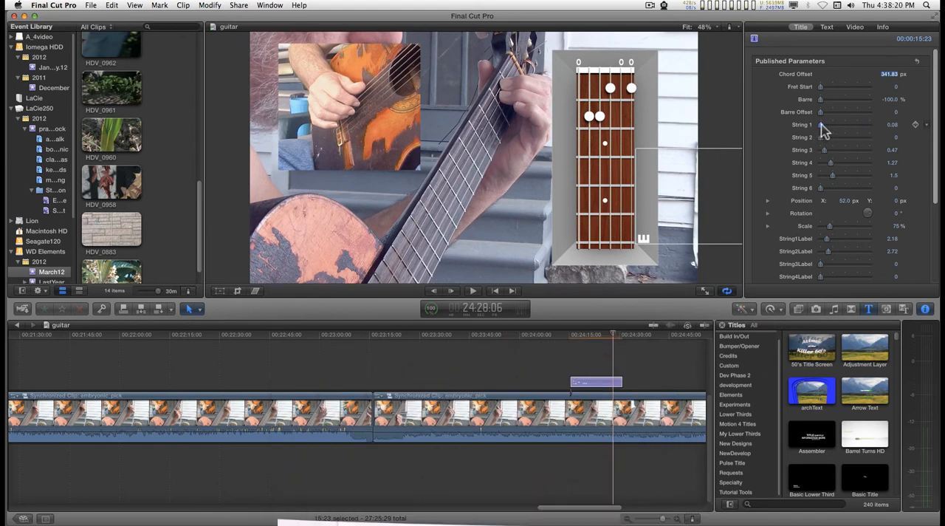
left_click_drag(820, 125, 865, 124)
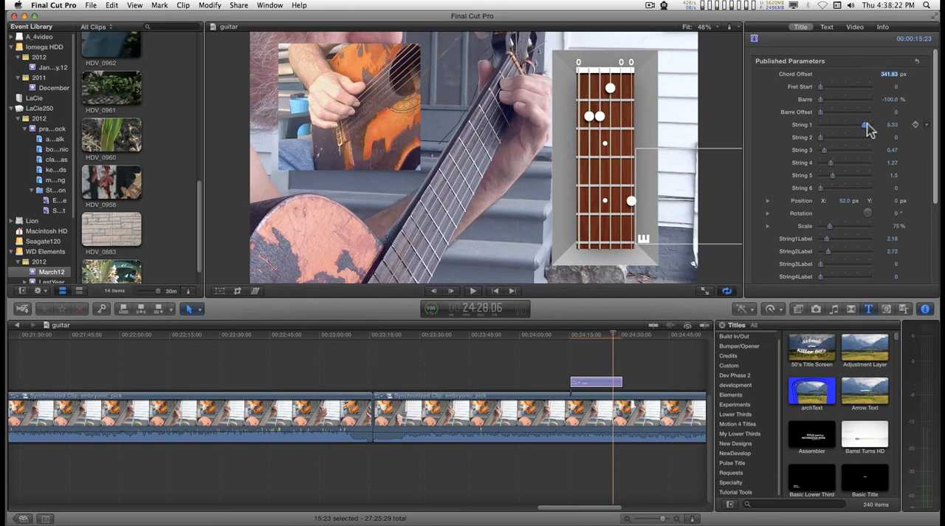
left_click_drag(863, 125, 821, 124)
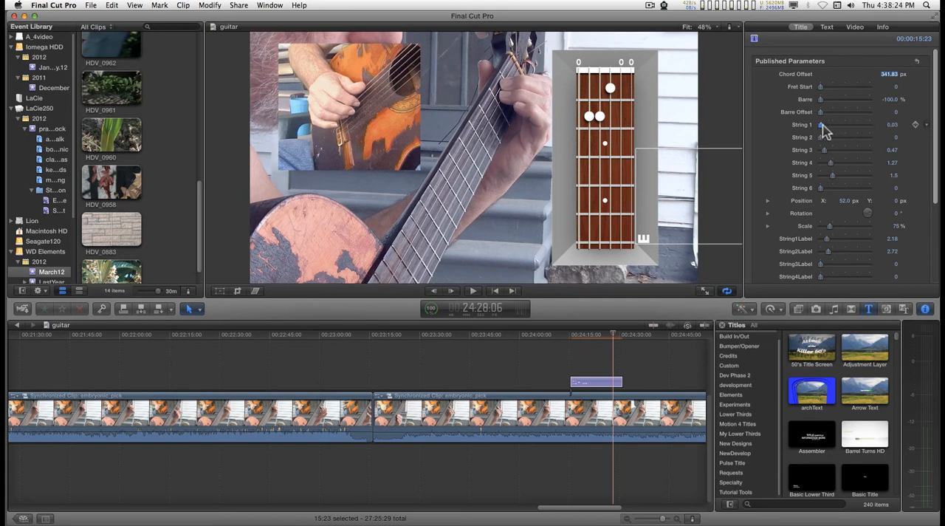
left_click_drag(821, 124, 836, 124)
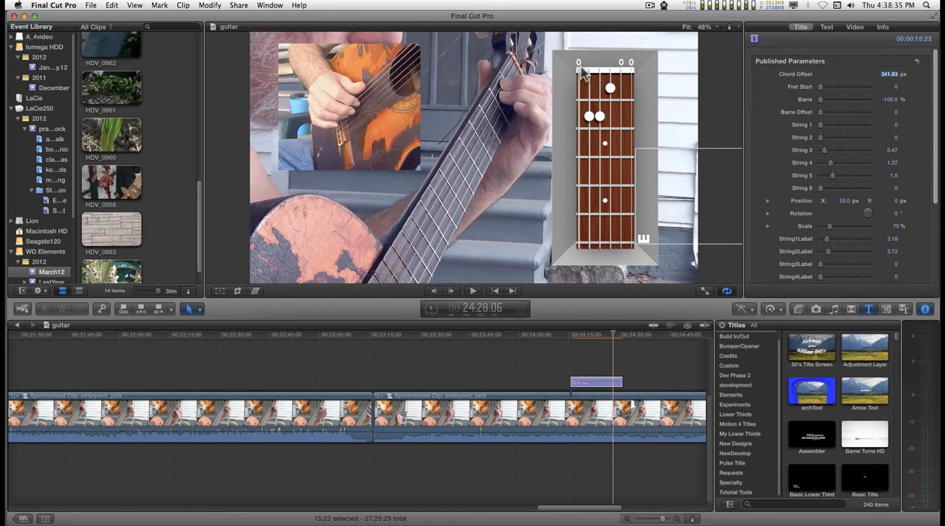
- Set the first string's label letter above the chart to E
scroll("down", 3)
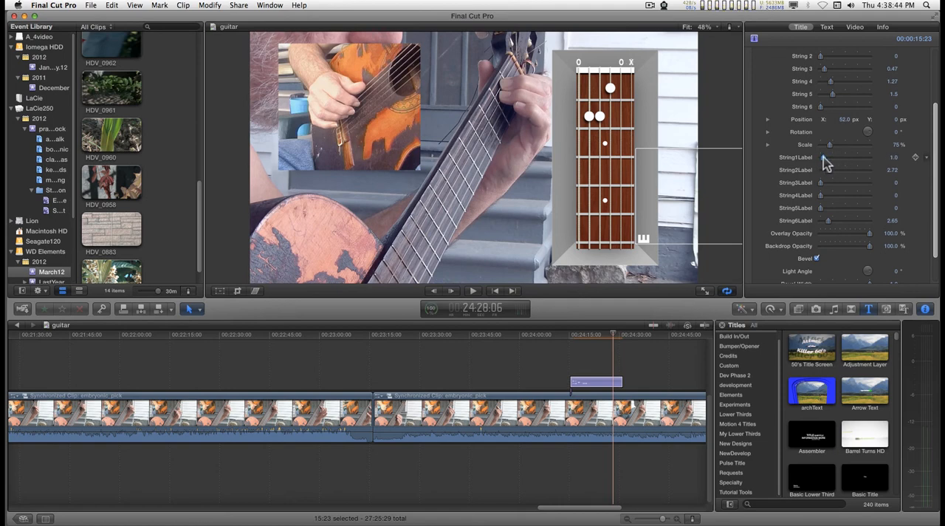
left_click_drag(845, 156, 857, 156)
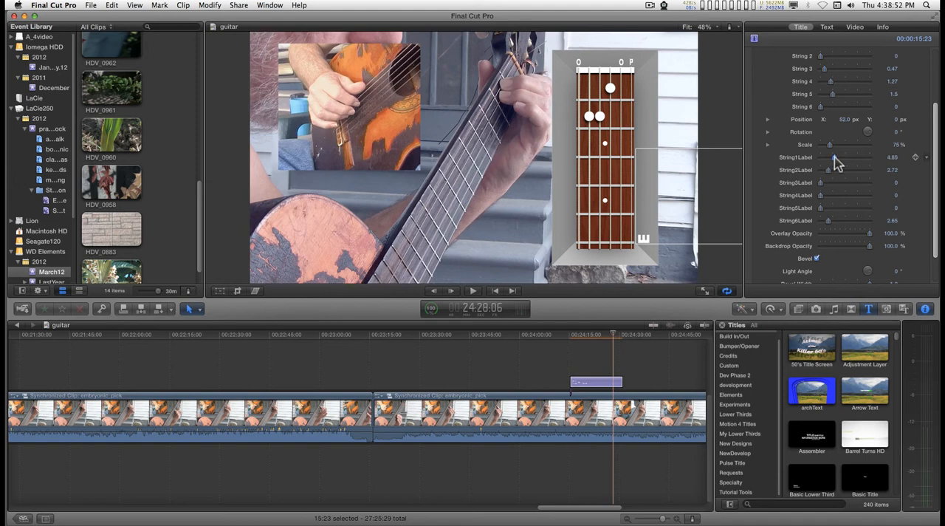
left_click_drag(827, 156, 834, 156)
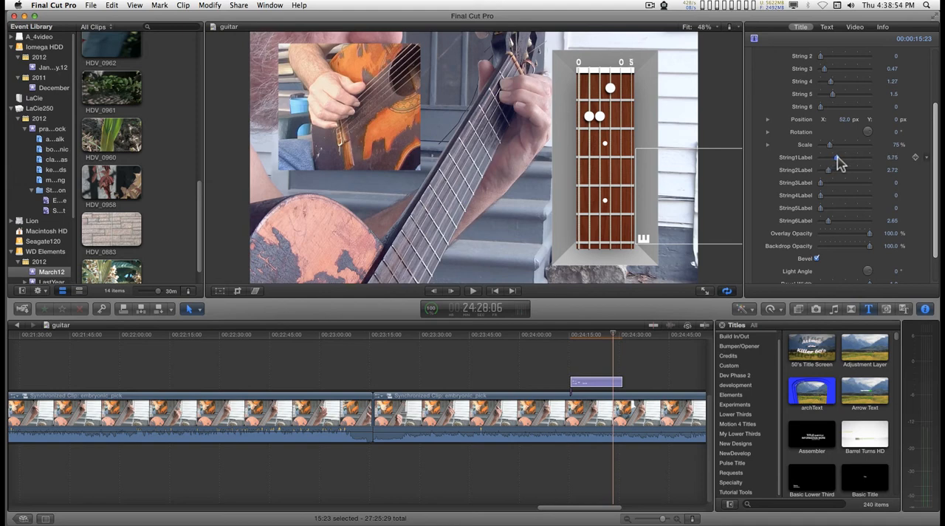
left_click_drag(839, 156, 841, 157)
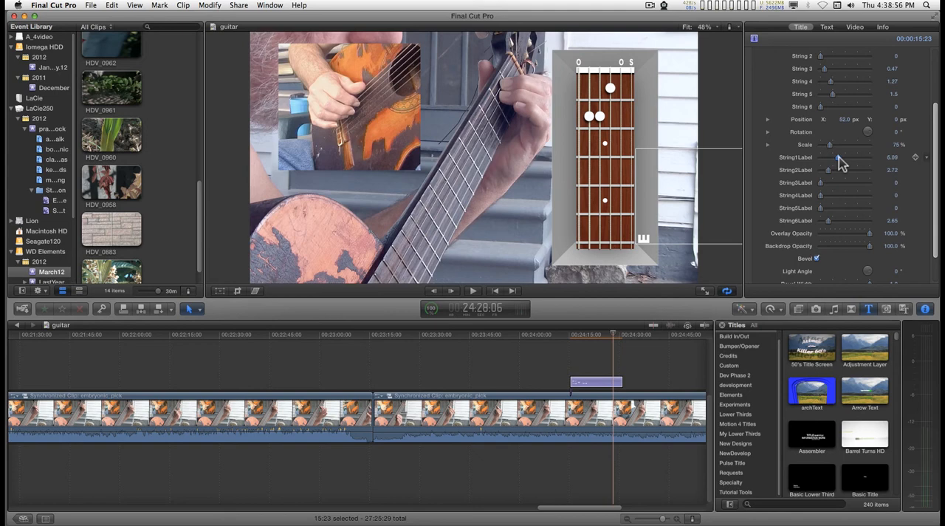
left_click_drag(839, 157, 853, 157)
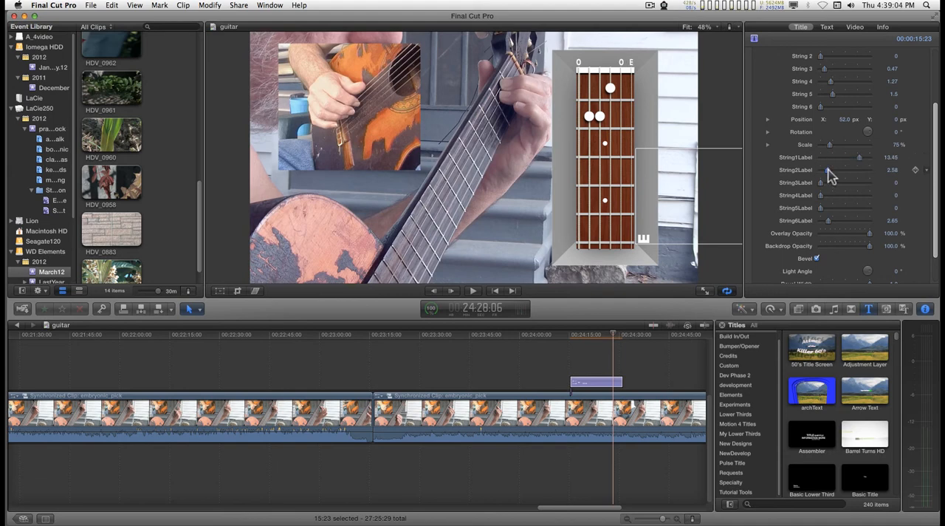
- Set the remaining string labels so the chart reads E A D G B E
left_click_drag(821, 170, 855, 170)
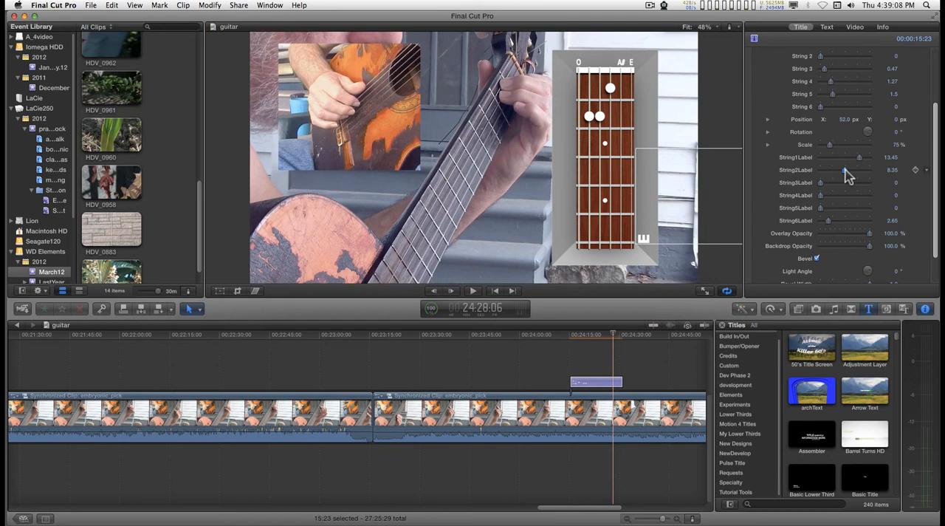
left_click_drag(845, 170, 853, 170)
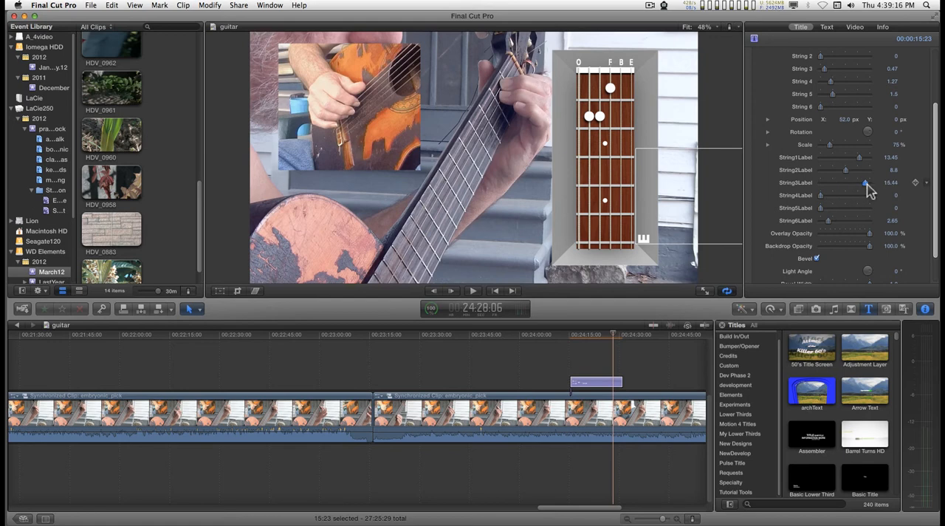
left_click_drag(865, 183, 870, 183)
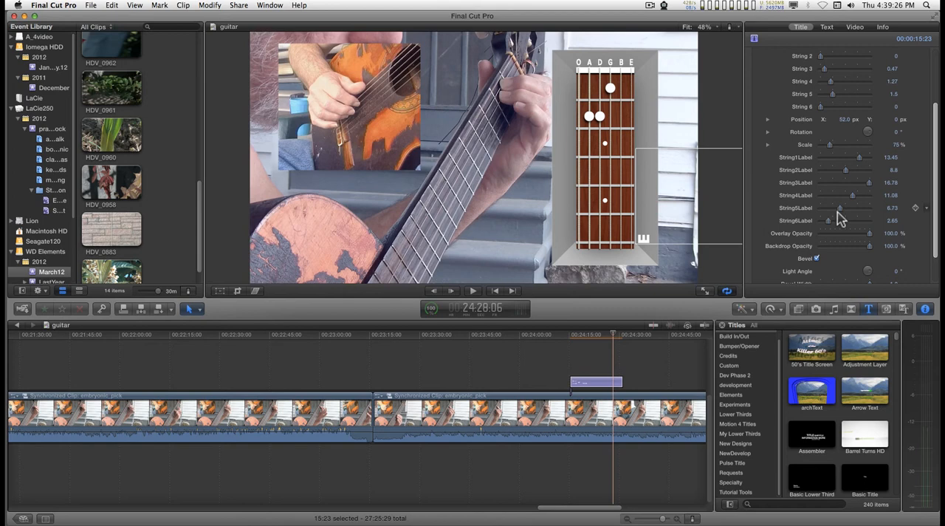
left_click_drag(839, 220, 847, 220)
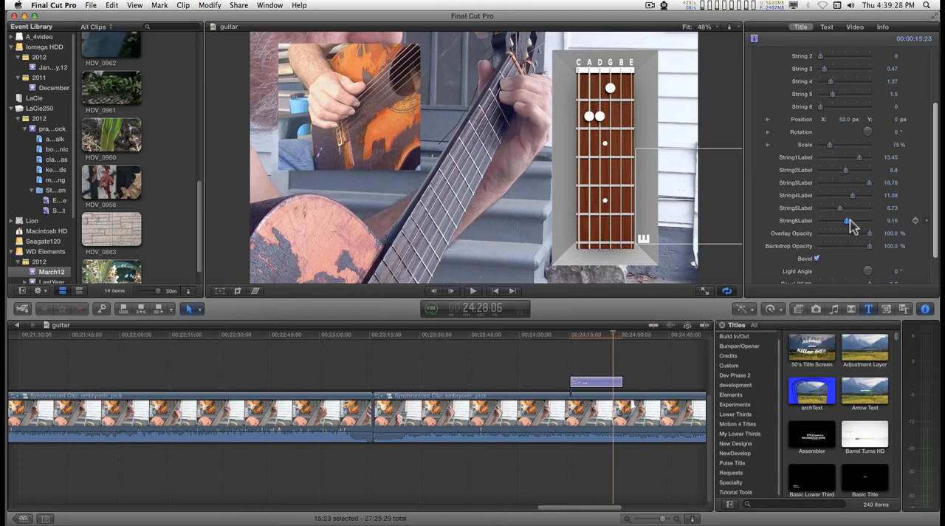
left_click_drag(847, 220, 858, 220)
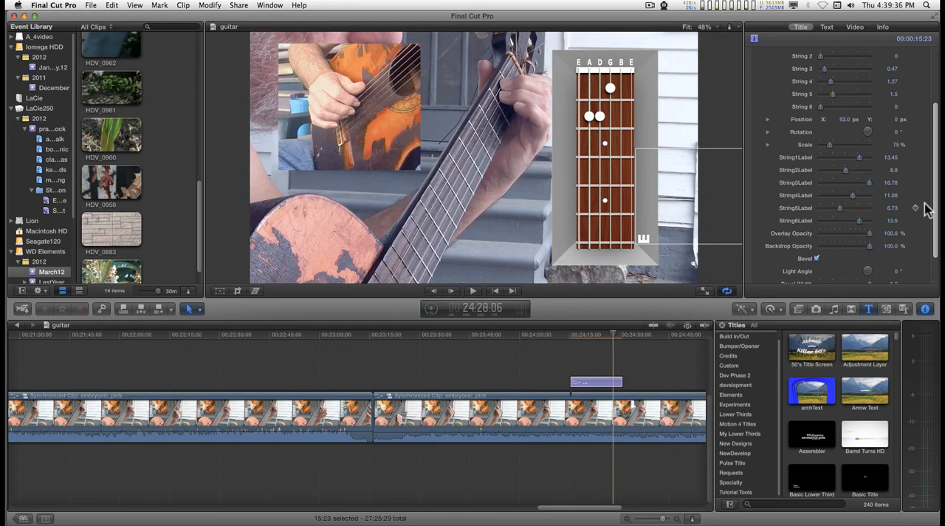
- Fade the backdrop out and back, tilt the chart with Rotation, and restore Backdrop Opacity to 100%
scroll("down", 3)
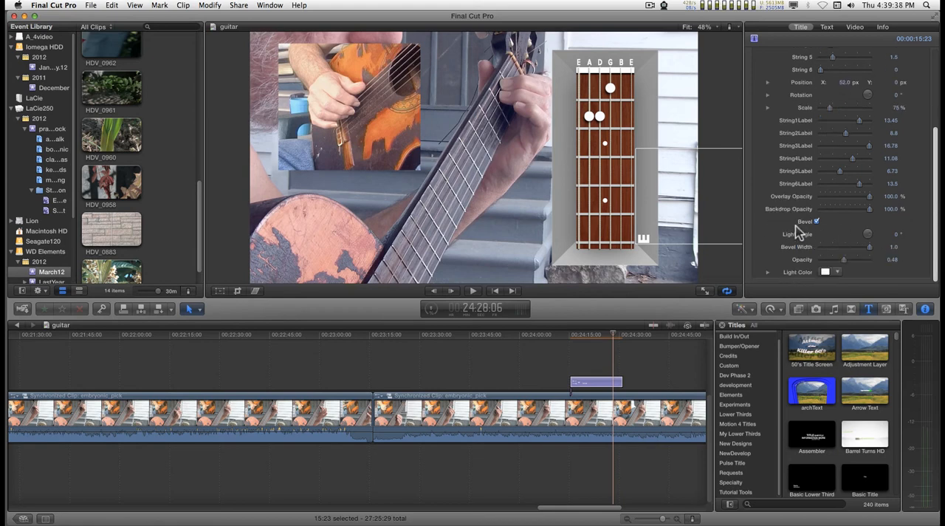
left_click_drag(886, 208, 819, 208)
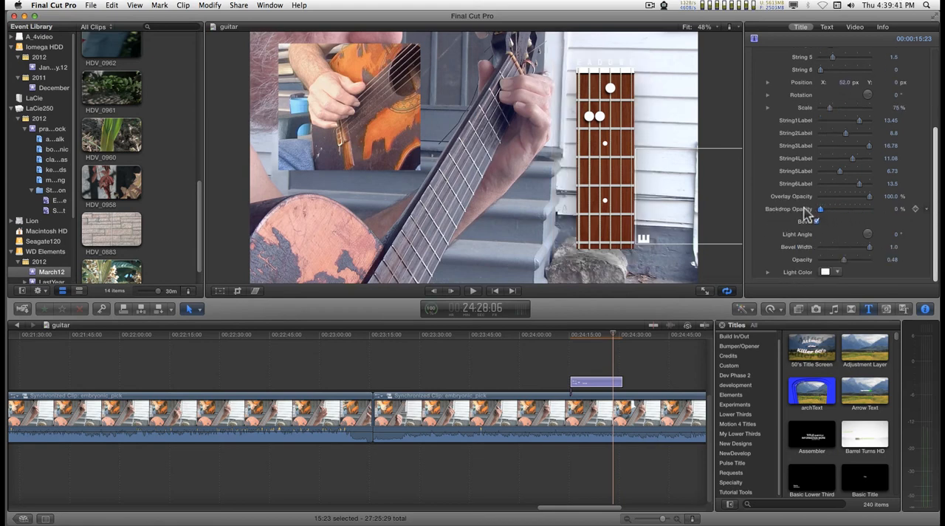
left_click_drag(819, 208, 849, 208)
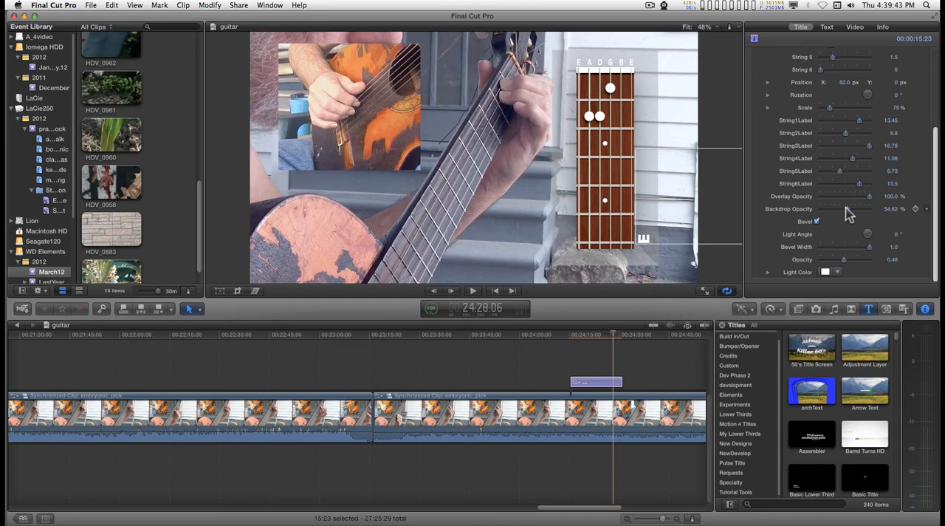
left_click_drag(849, 209, 870, 210)
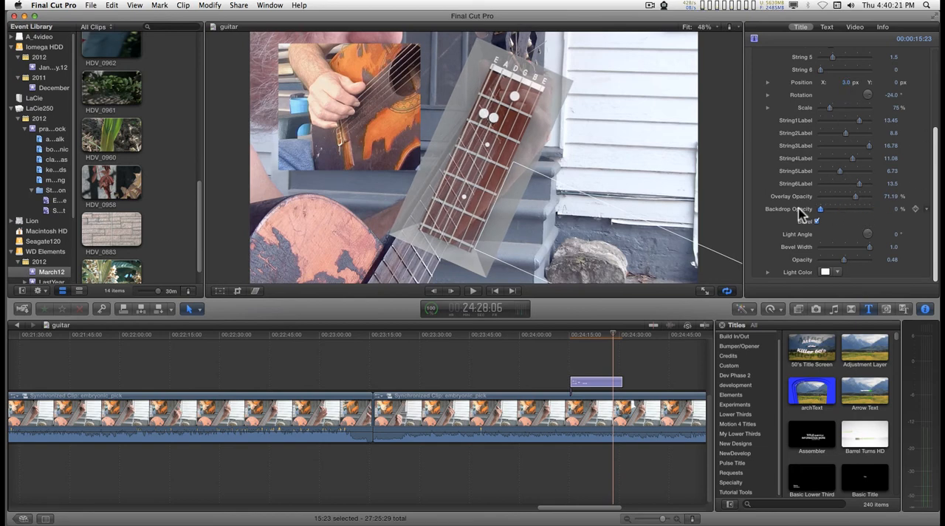
left_click_drag(819, 208, 860, 208)
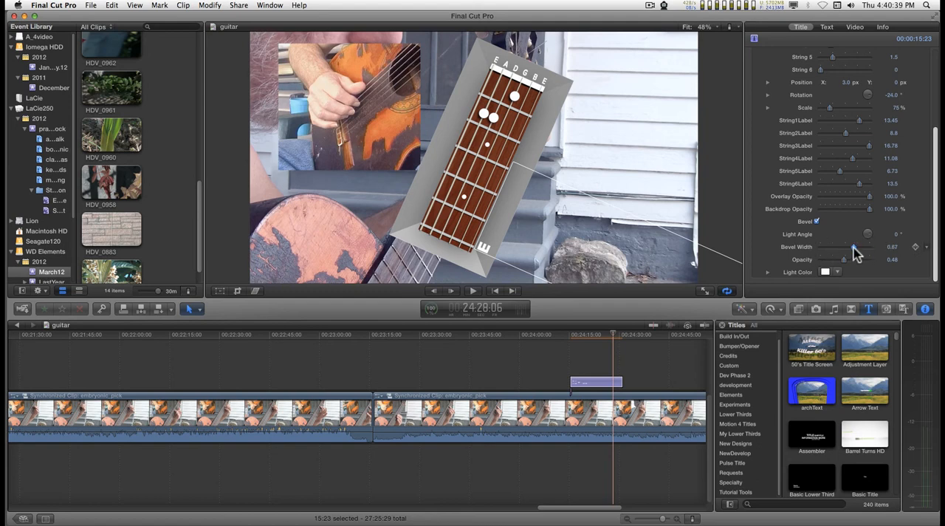
- Widen the chart's Bevel Width and raise the bevel Opacity for a thick dark border
left_click_drag(854, 247, 826, 247)
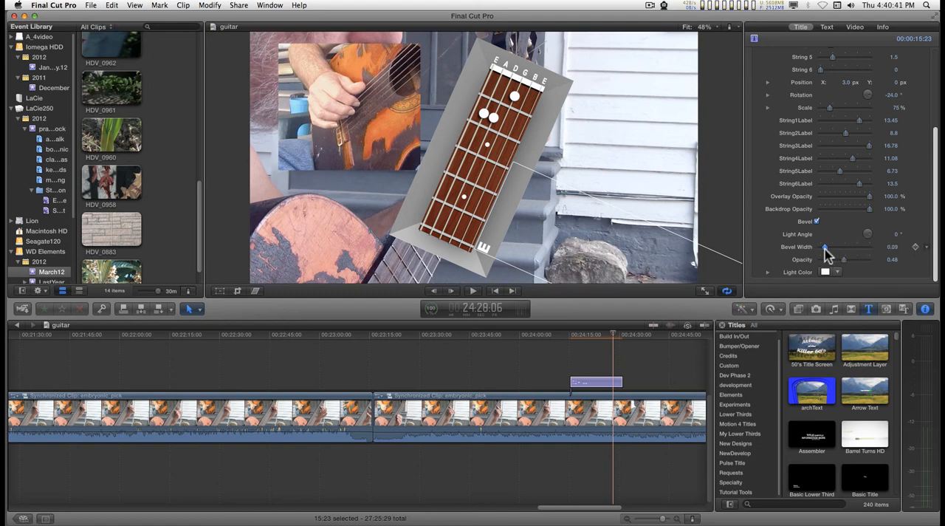
left_click_drag(824, 247, 829, 247)
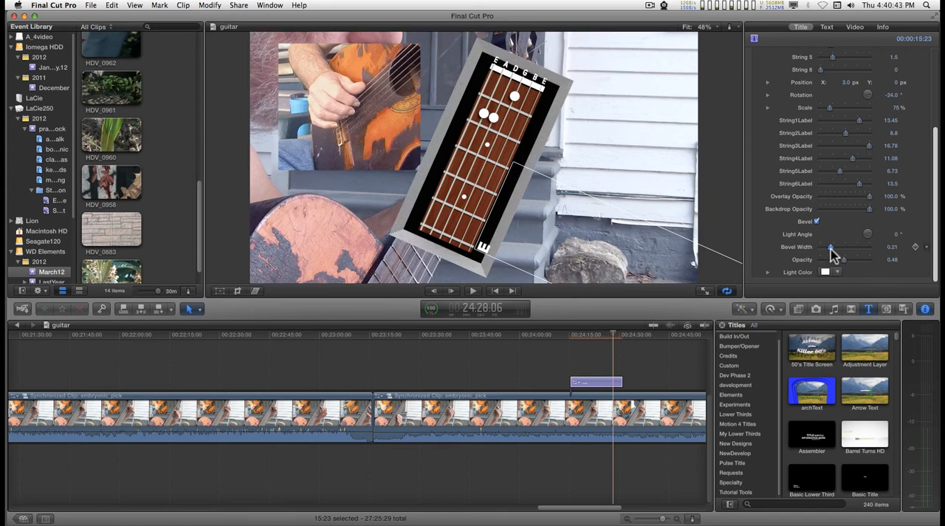
left_click_drag(830, 247, 827, 247)
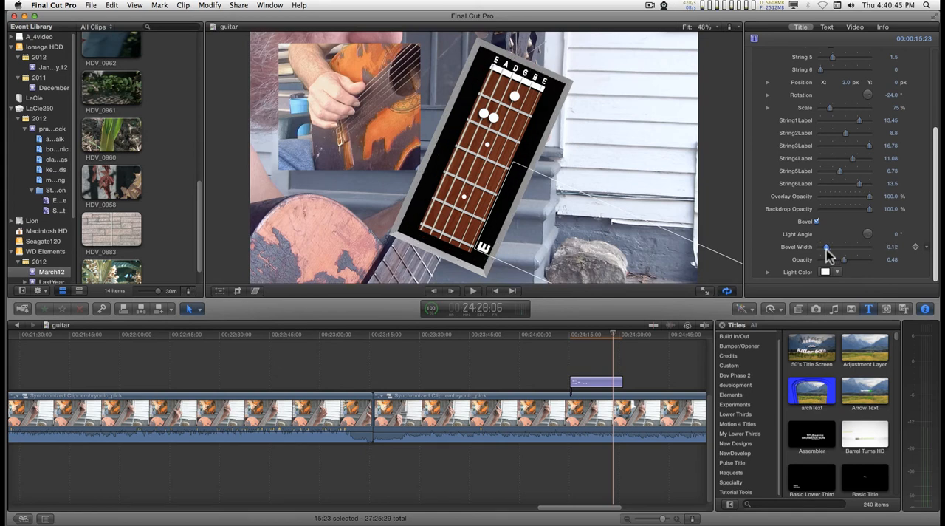
left_click_drag(843, 260, 851, 260)
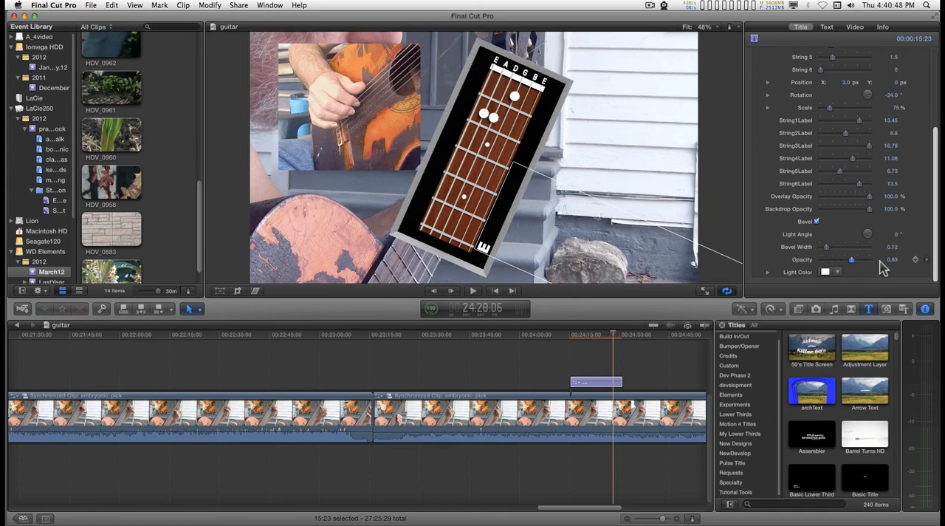
left_click_drag(851, 260, 868, 260)
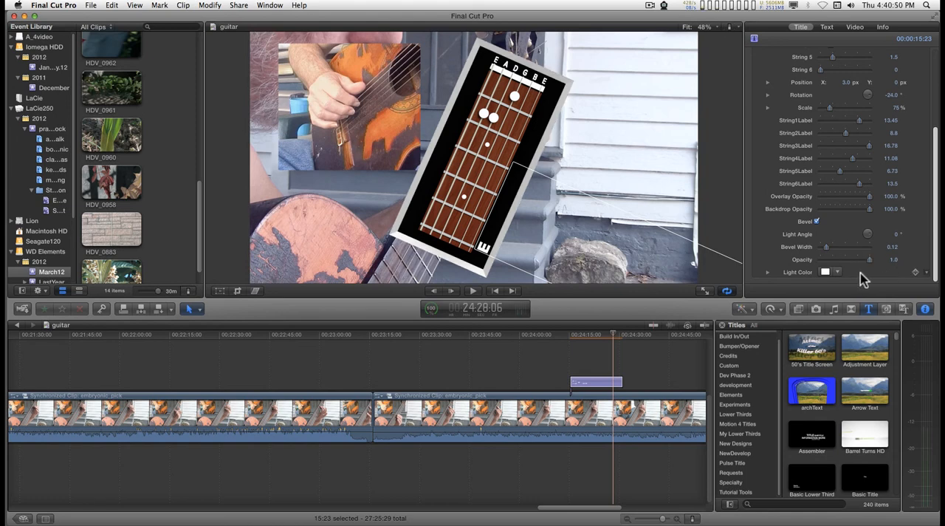
- Reset the title's Published Parameters so the chart returns upright and unbevelled with default labels
left_click(827, 272)
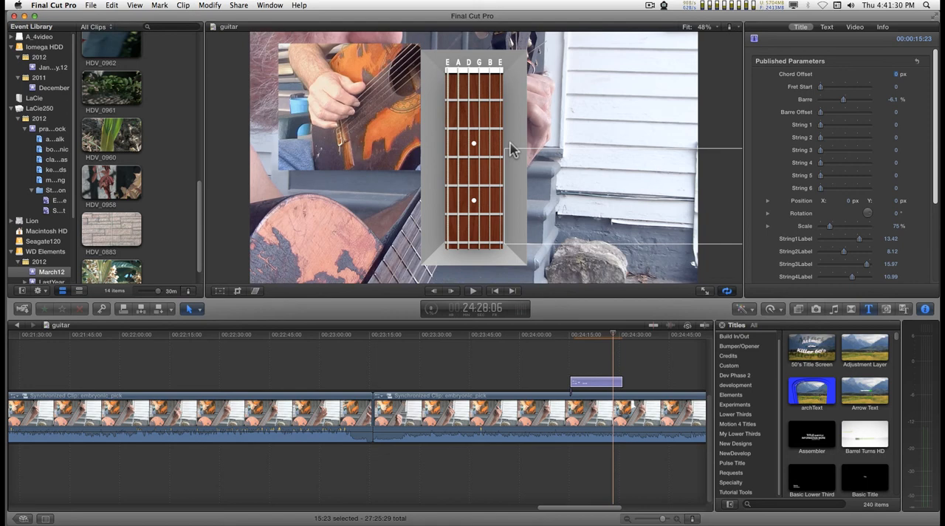
mouse_move(591, 304)
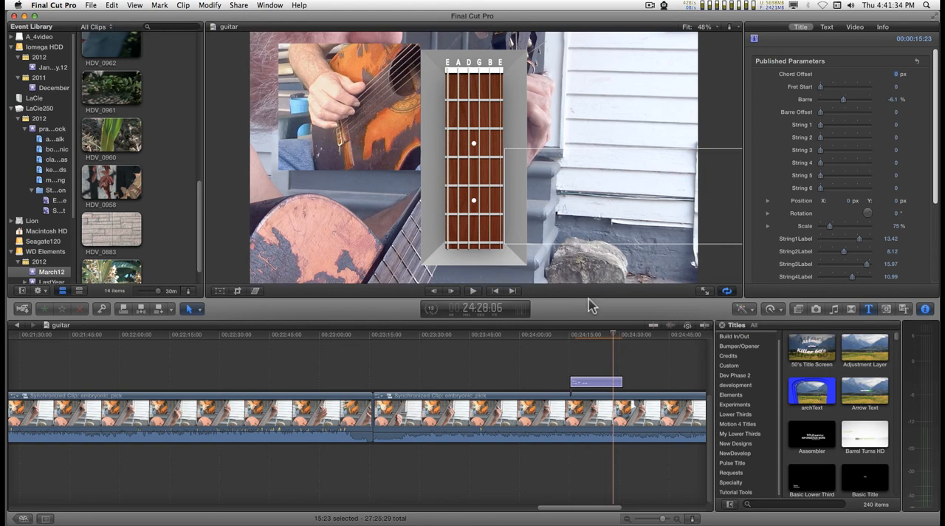
mouse_move(599, 390)
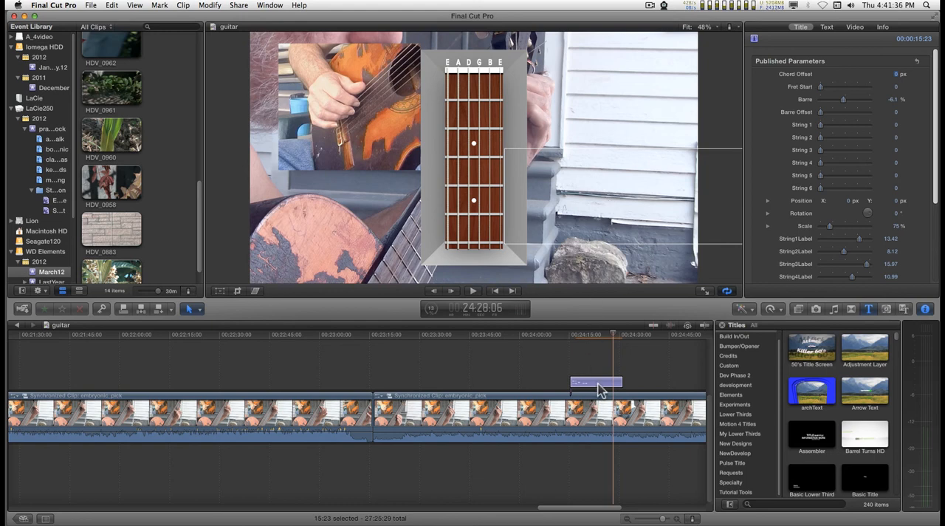